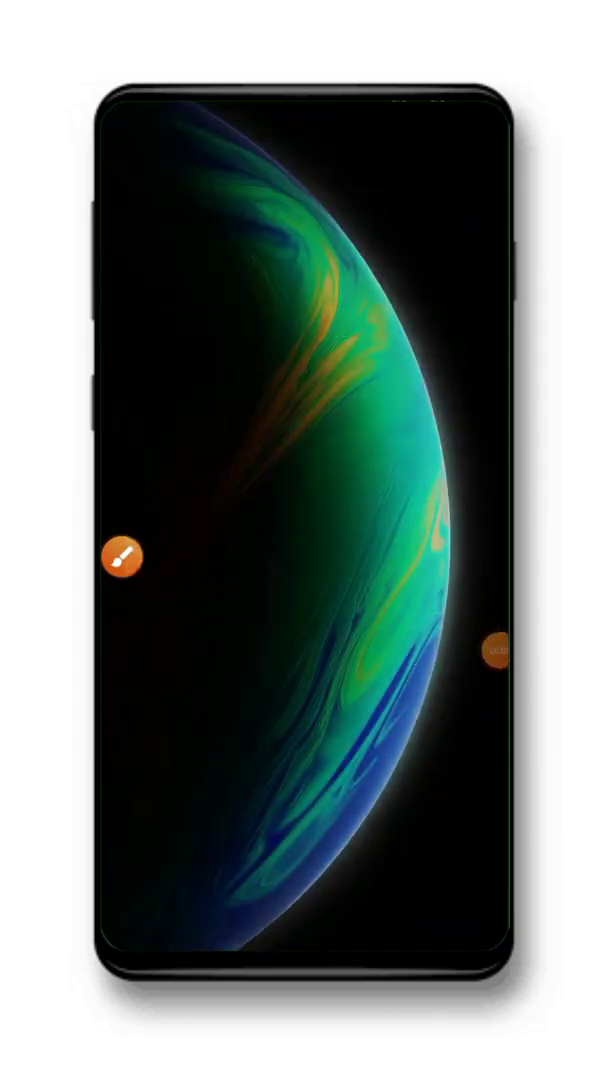
Step: Scroll down the Infinix XOS 10.6 update video page to its description and comments
scroll("down", 3)
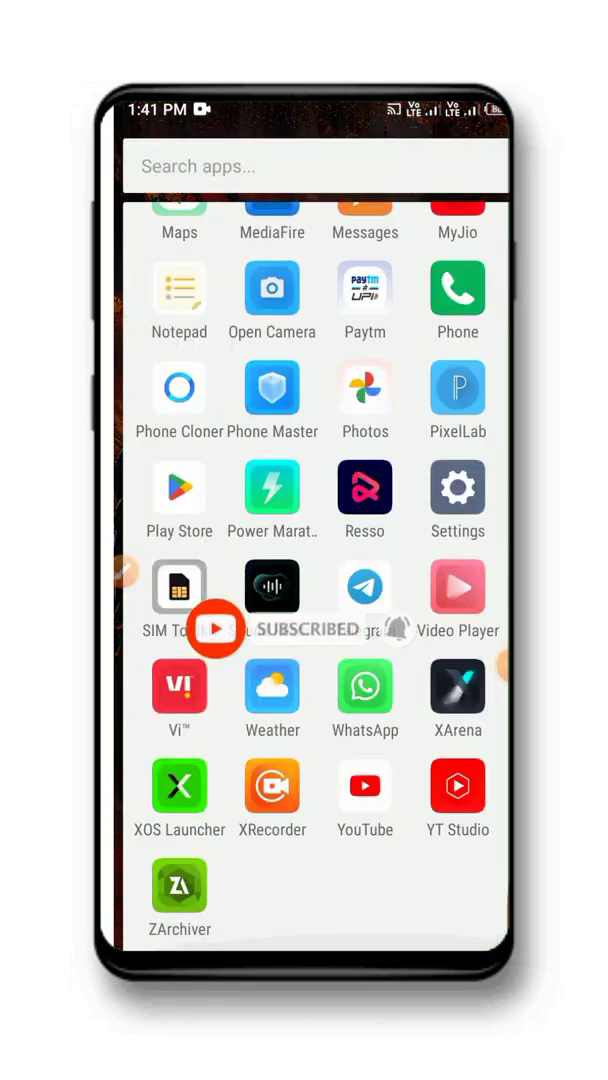
scroll("down", 3)
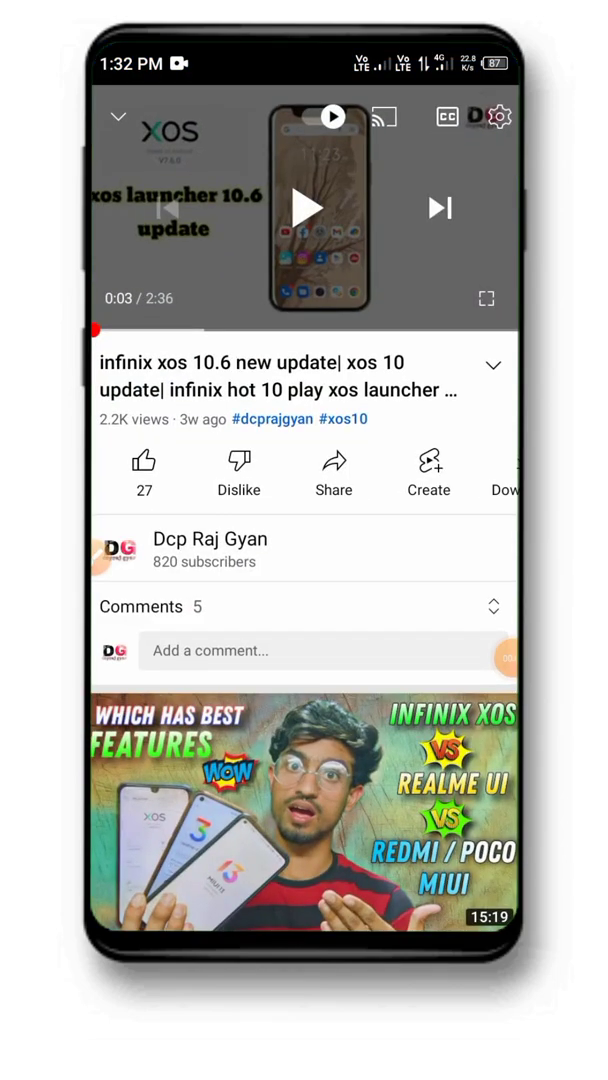
Step: Follow the description's Drive link and request the download of mi launcher.apk
left_click(492, 364)
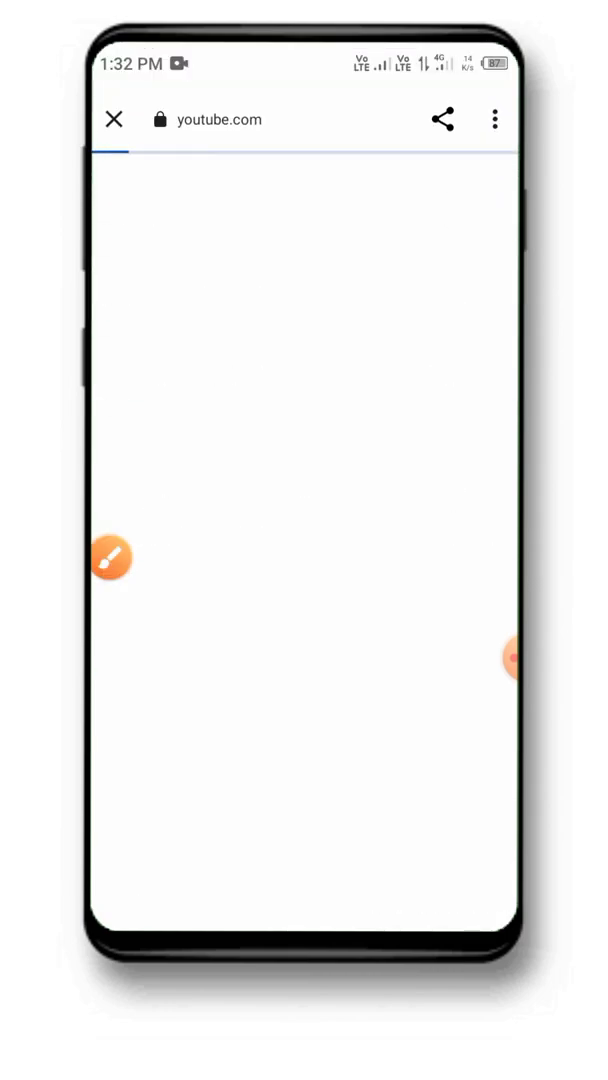
left_click(112, 556)
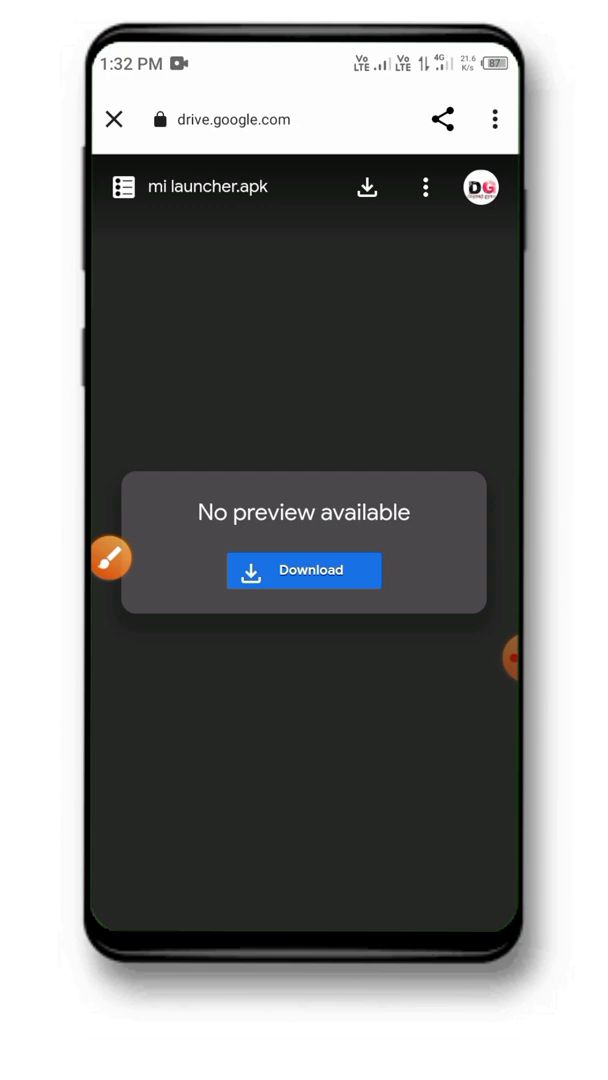
left_click(304, 570)
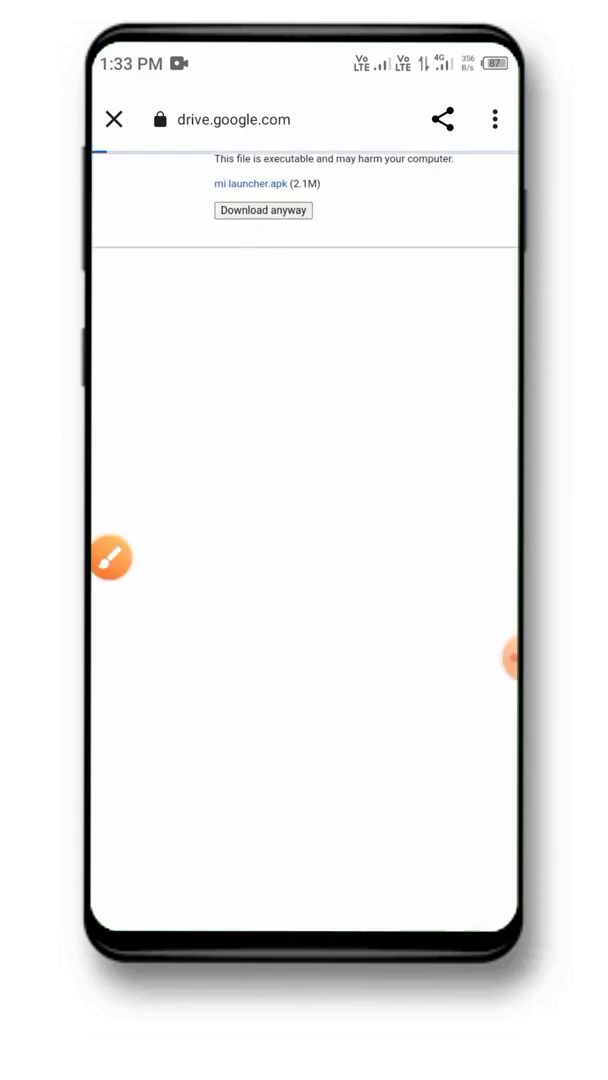
Step: Download mi launcher.apk anyway, confirming despite the harmful-file warning
left_click(264, 210)
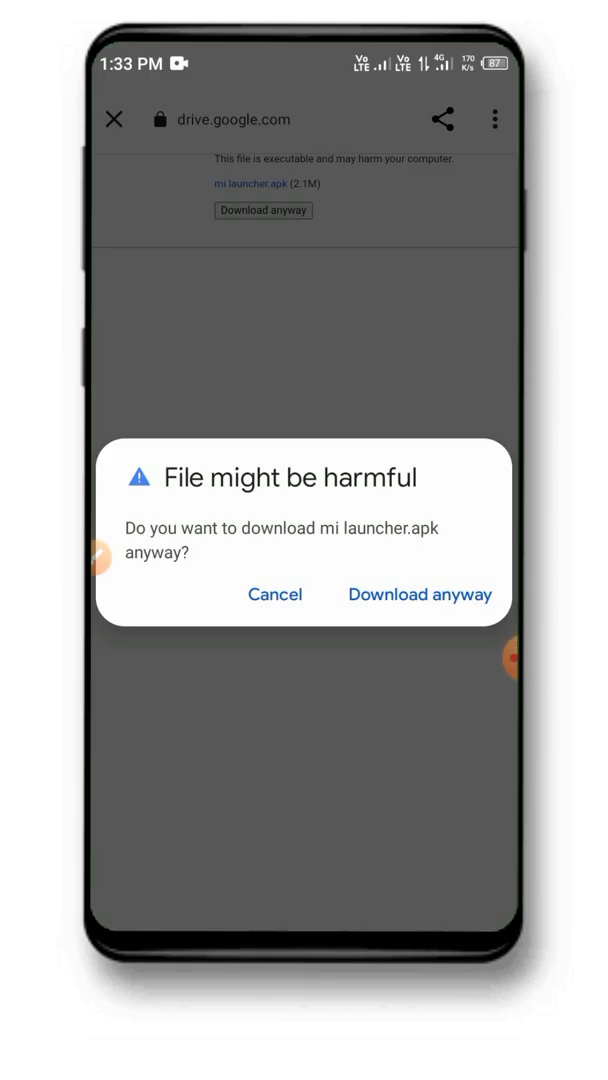
left_click(420, 594)
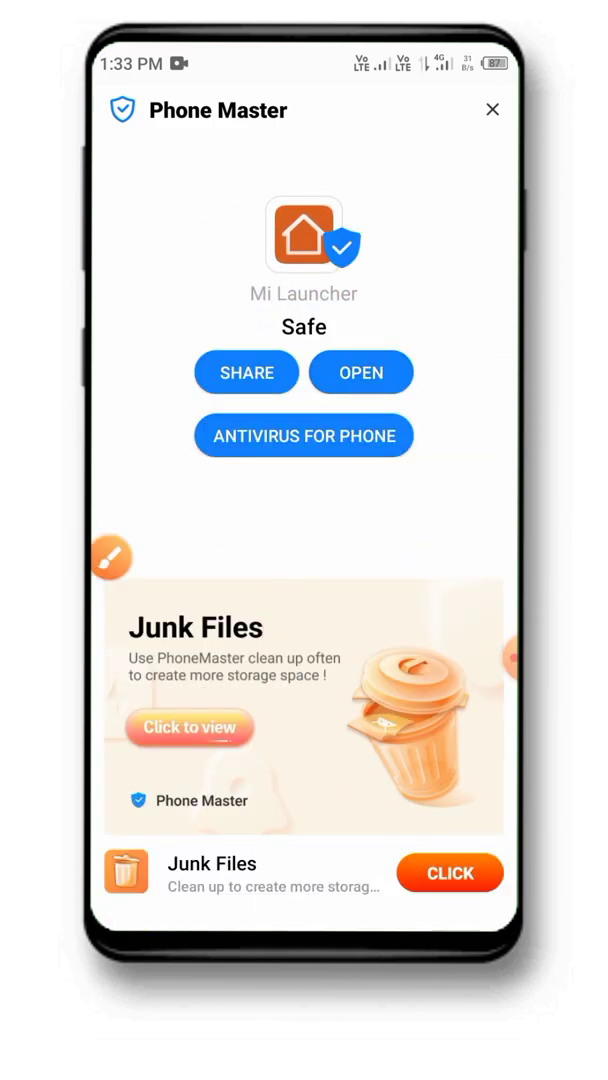
Step: Launch Mi Launcher, browse its home screens and bring up the Select a Home app sheet
left_click(488, 110)
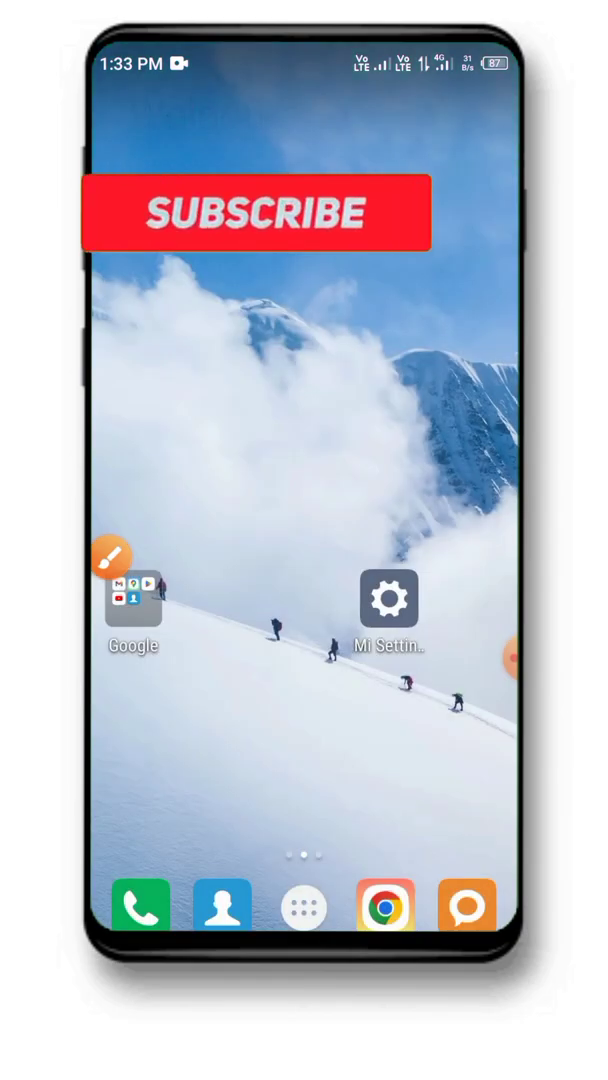
left_click(304, 908)
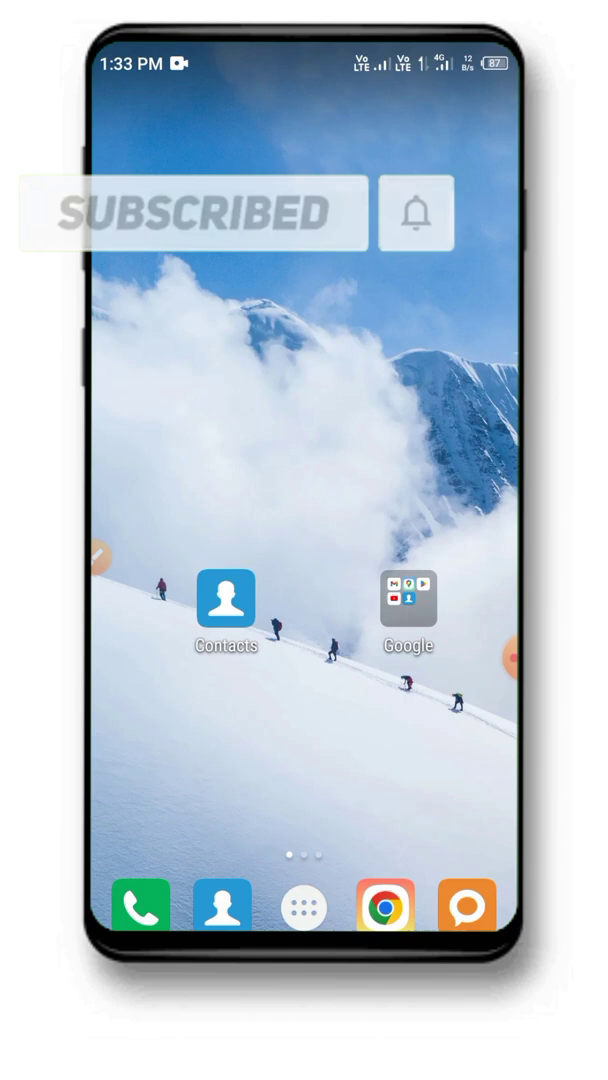
scroll("left", 3)
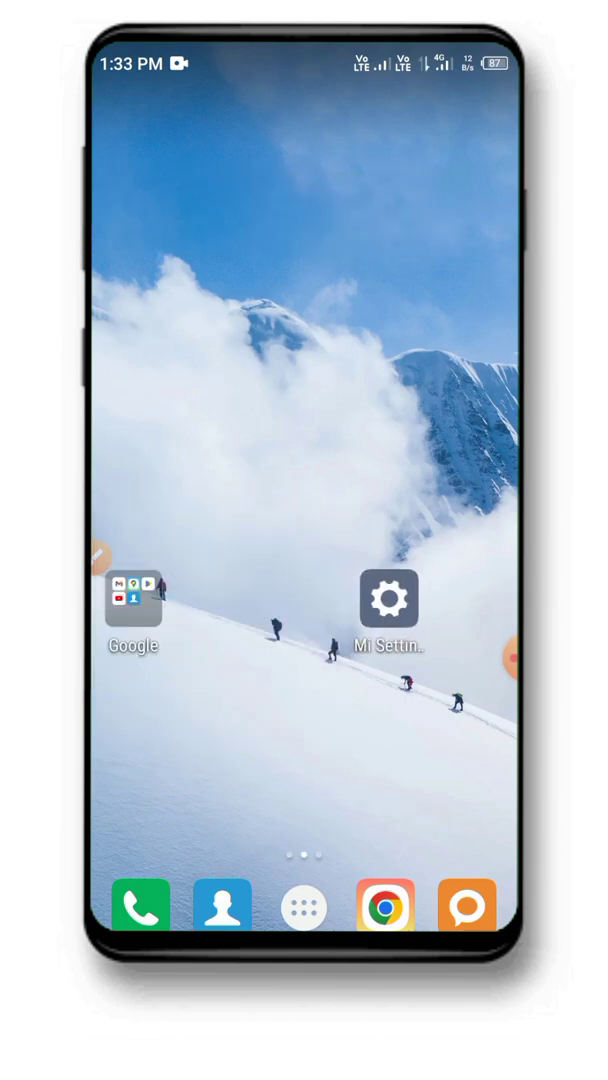
left_click(388, 598)
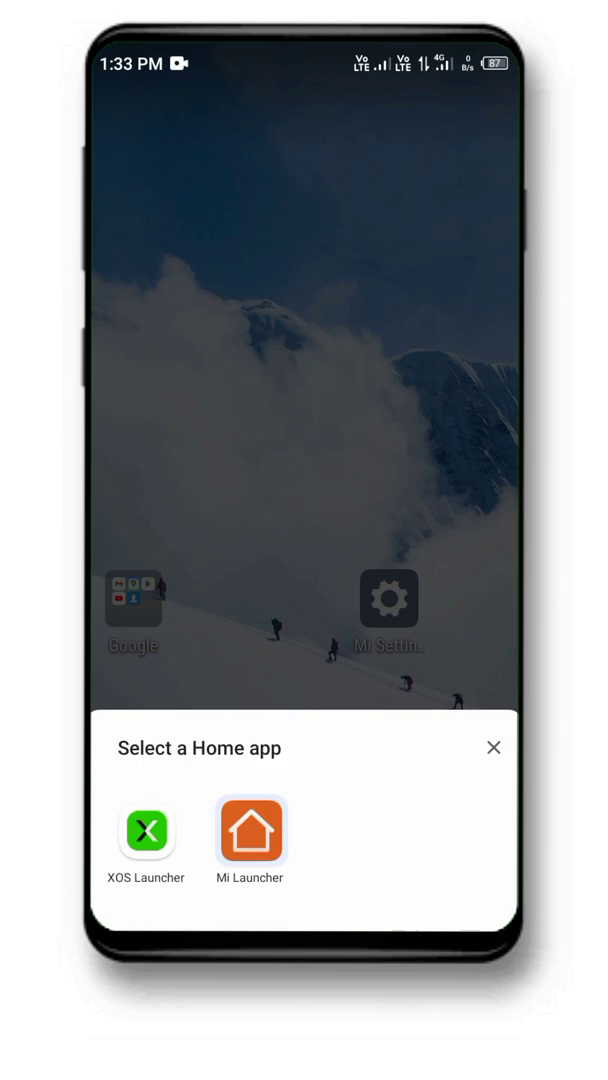
Step: Choose Mi Launcher as the home app, answering the delete-installation-file prompt
left_click(248, 832)
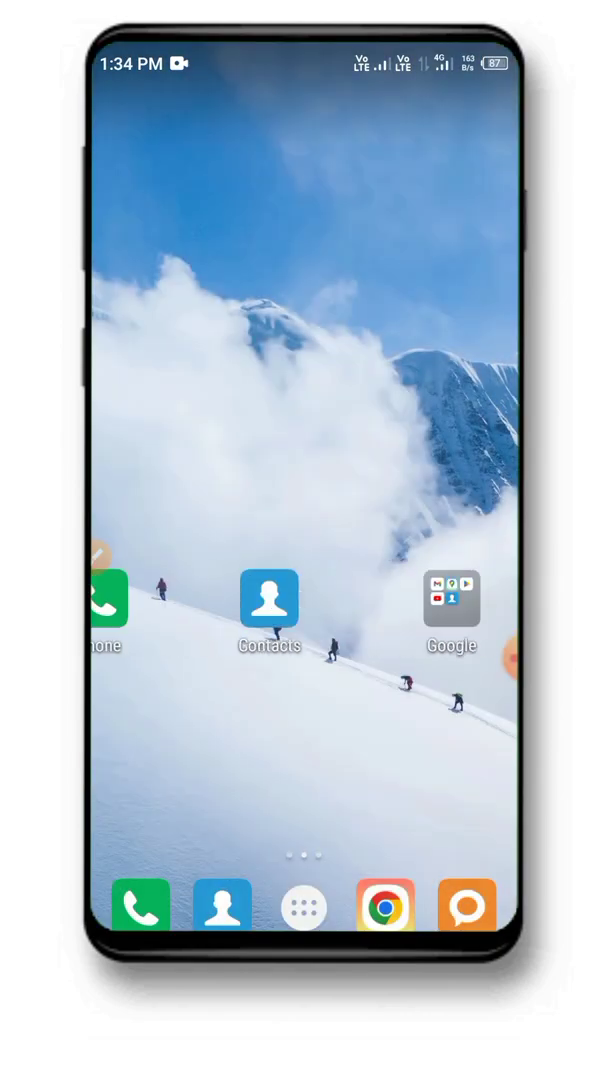
left_click(304, 906)
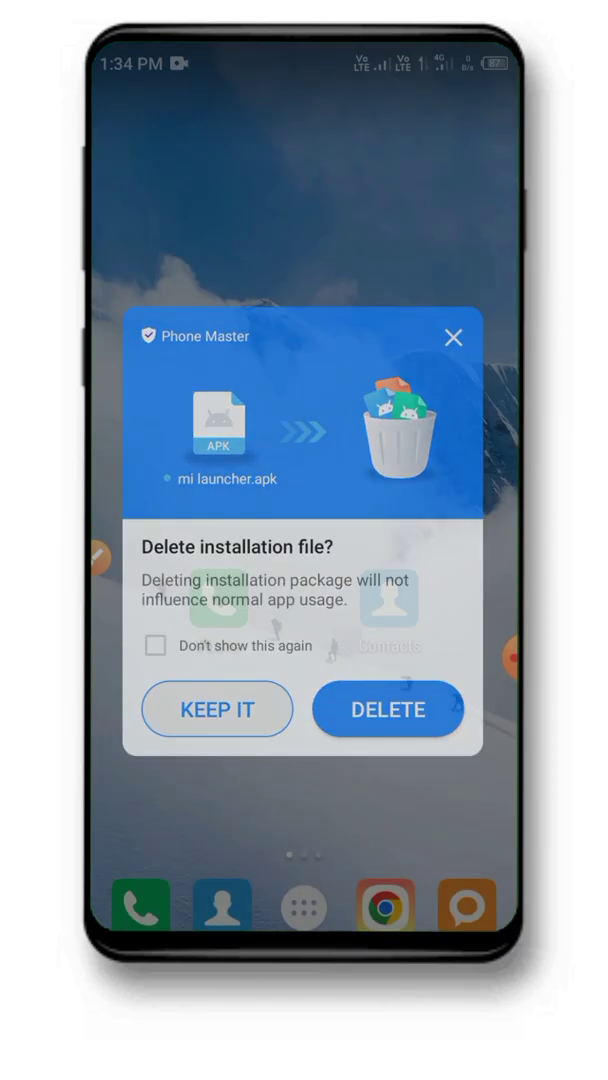
left_click(388, 708)
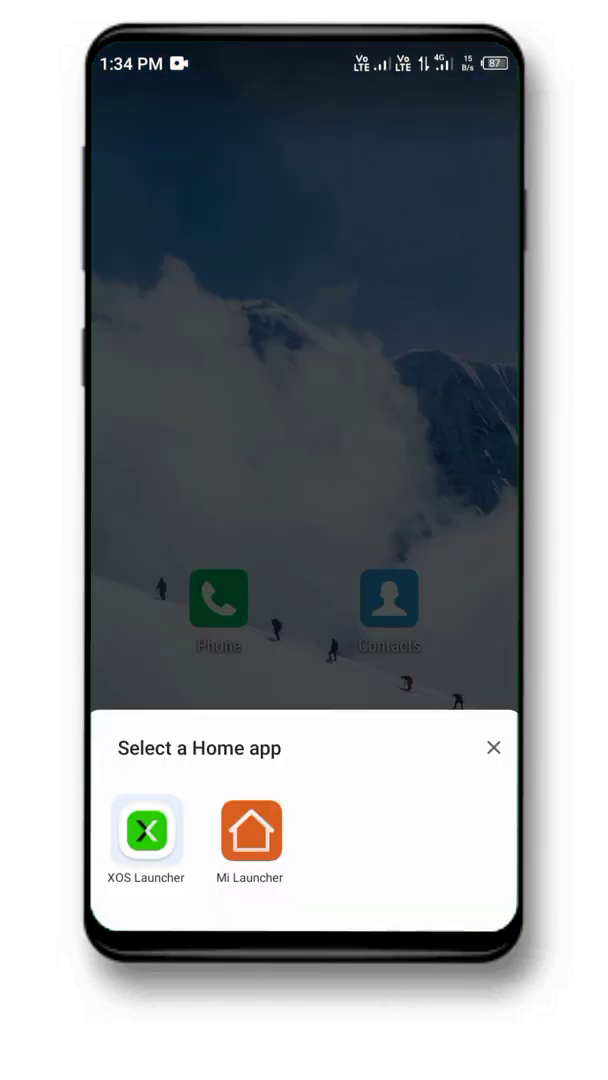
left_click(146, 830)
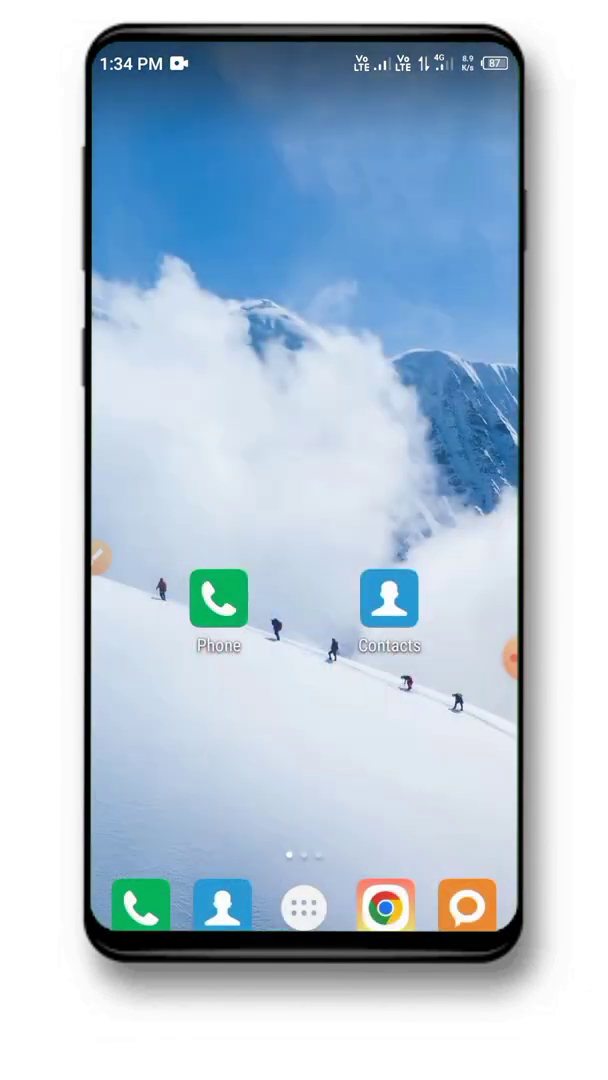
Step: Browse the Mi Launcher app drawer and open Settings to the Infinix HOT 10 Play My phone page
left_click(304, 908)
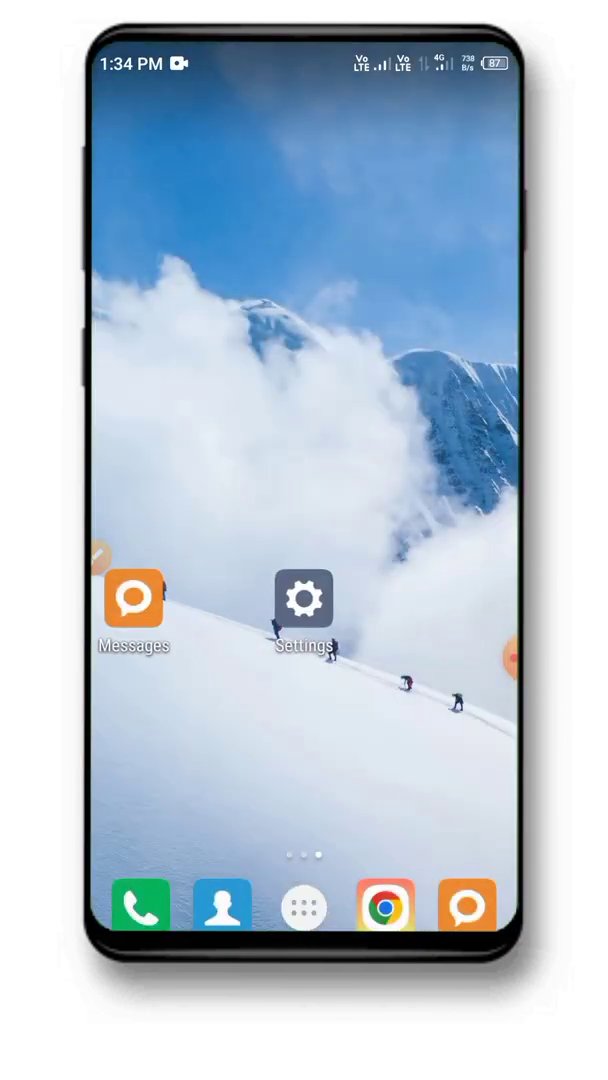
left_click(304, 908)
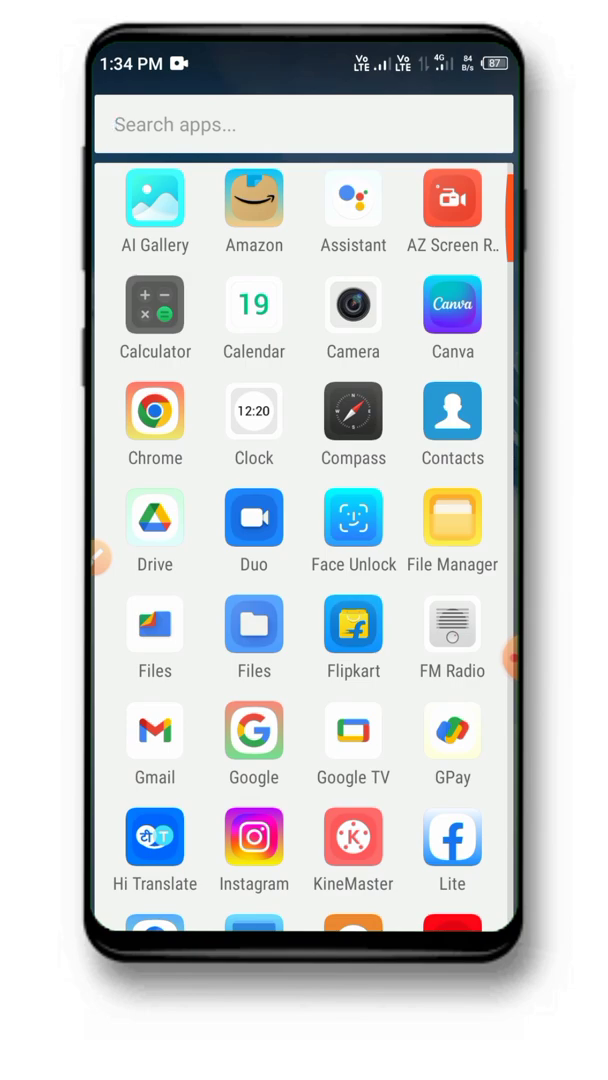
left_click(304, 124)
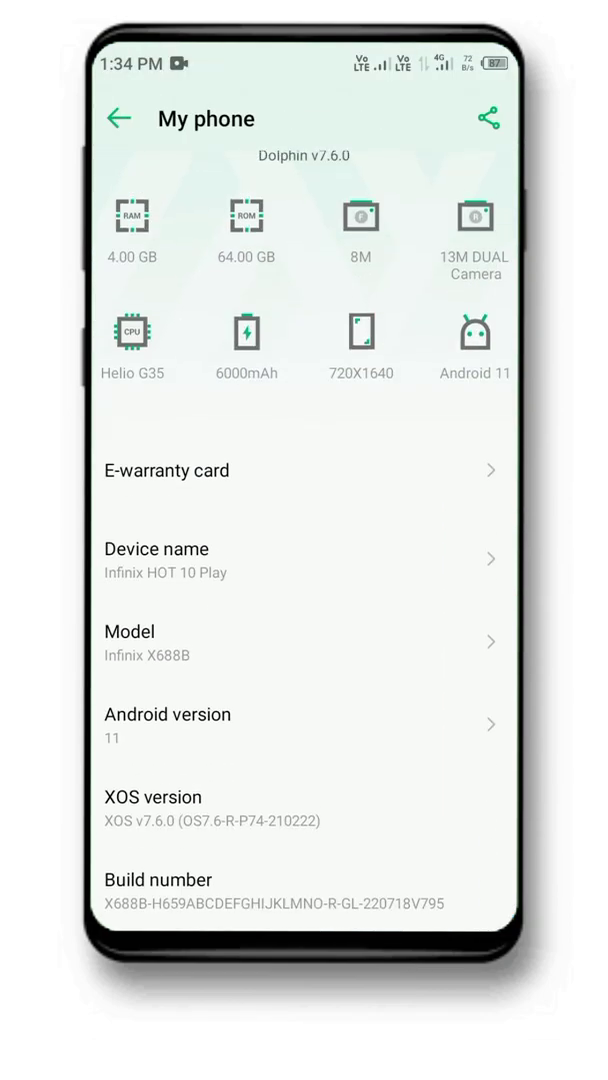
Step: Choose XOS Launcher as the home app again and show its app drawer
scroll("down", 3)
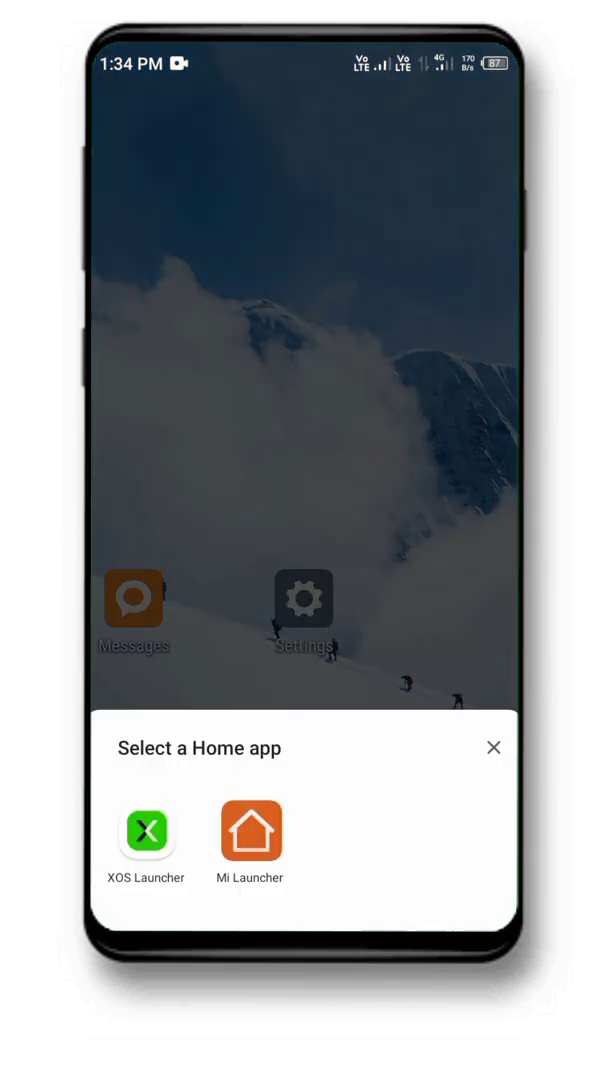
left_click(248, 828)
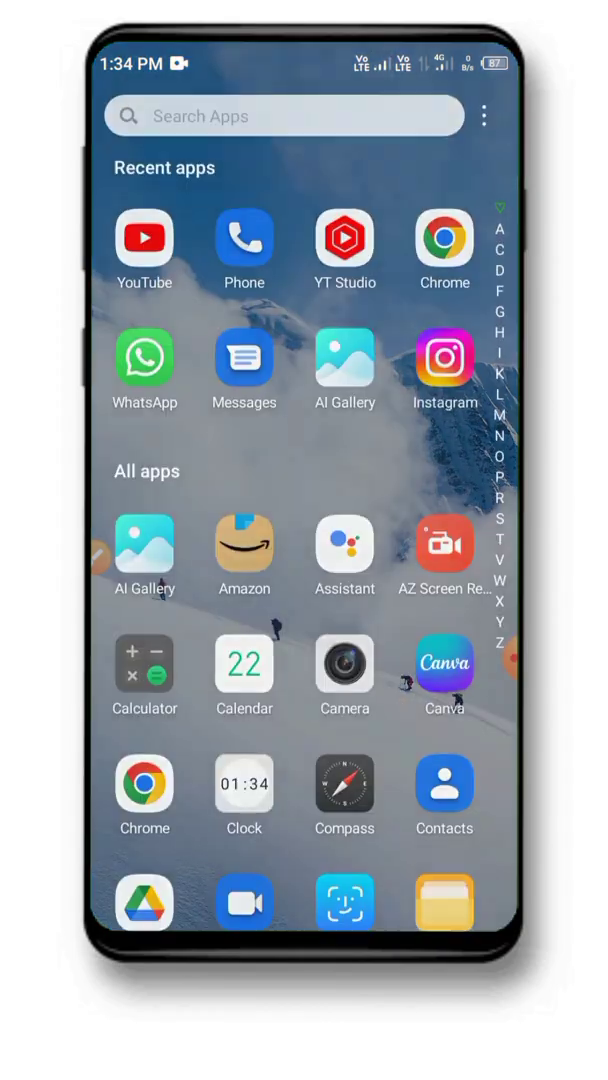